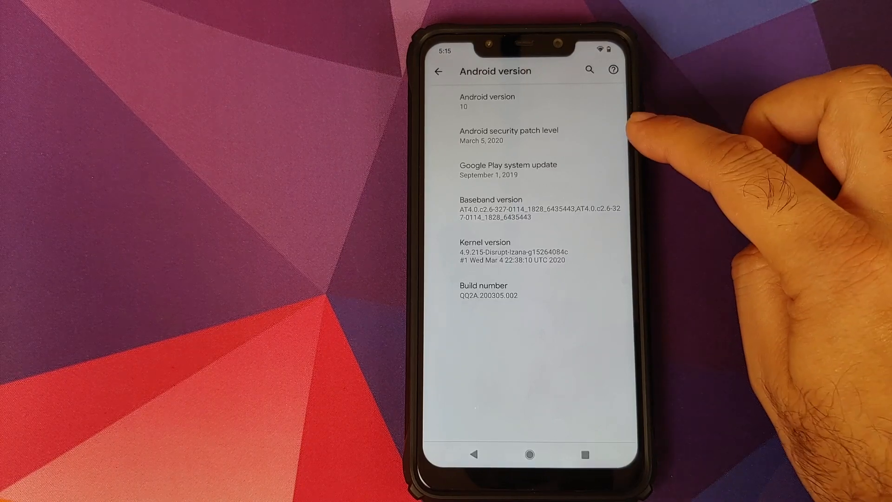
Step: Confirm the phone runs Android 10 with the March 5, 2020 security patch
click(529, 453)
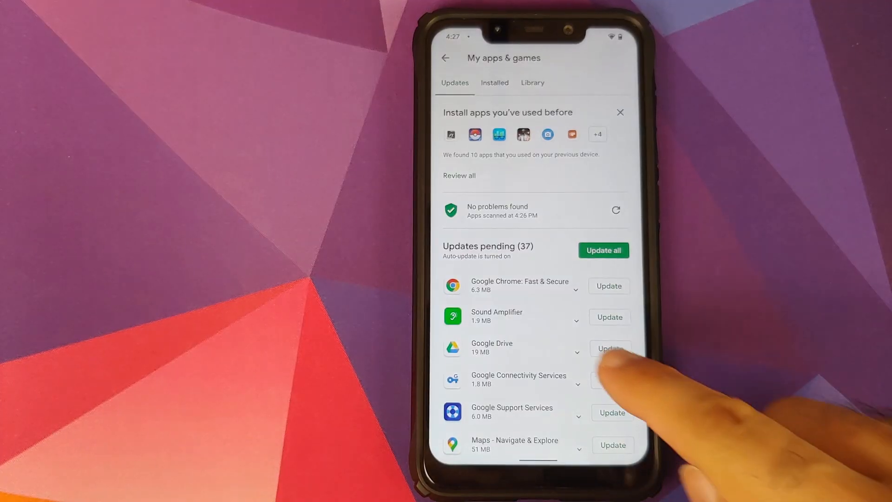
Step: Scroll through the 37 pending Play Store updates, including Personal Safety, then leave the list
scroll(down, 3)
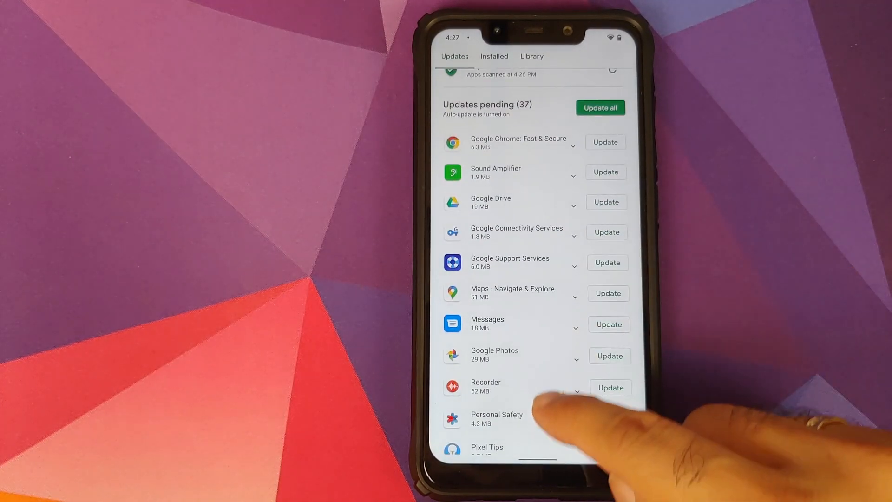
scroll(down, 3)
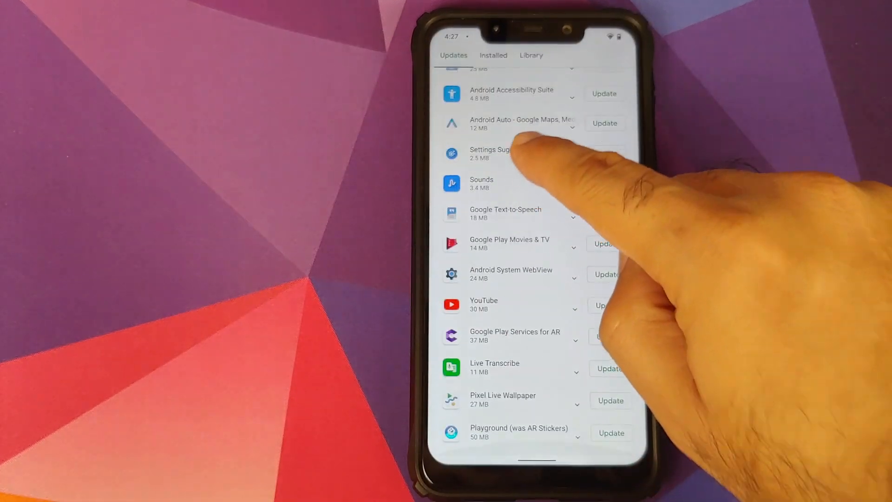
scroll(down, 3)
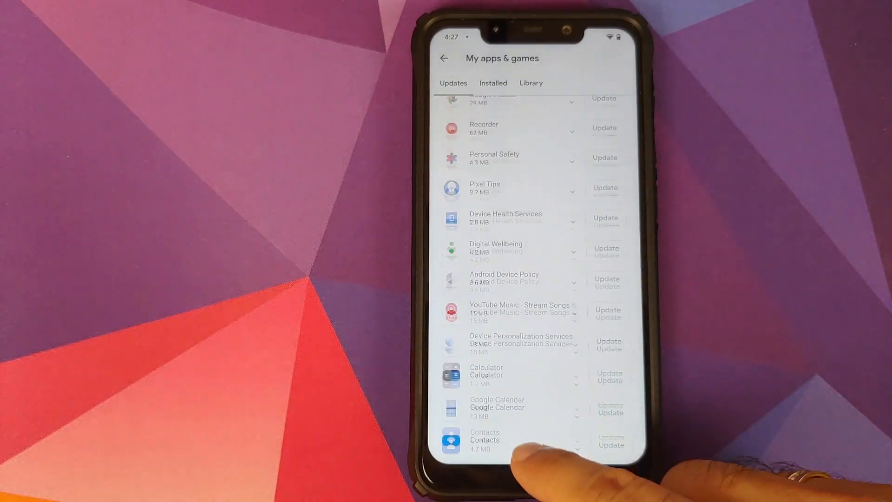
scroll(down, 3)
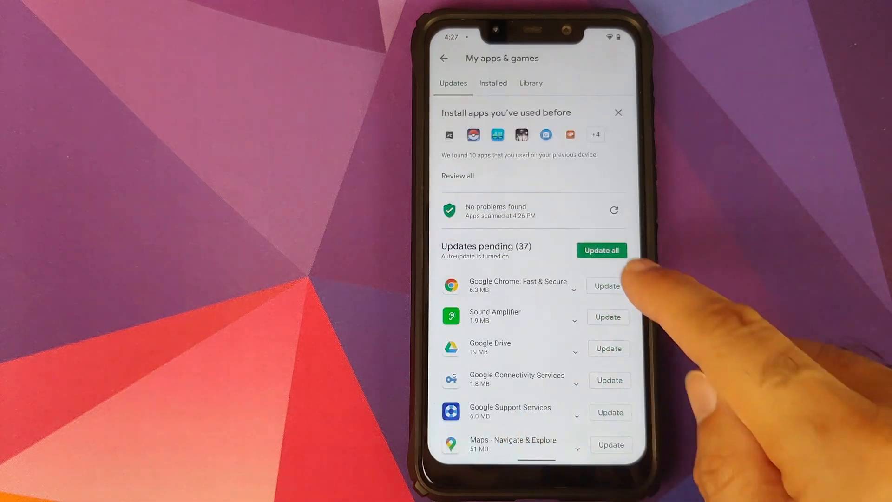
click(601, 250)
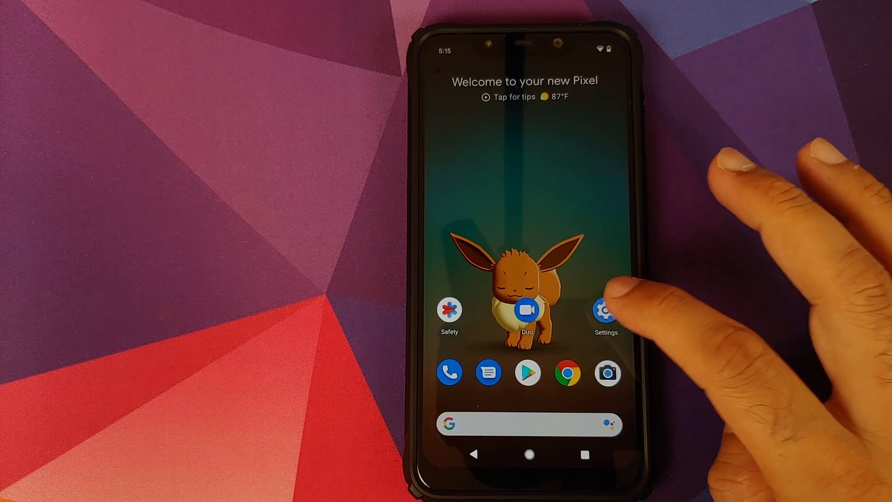
click(605, 311)
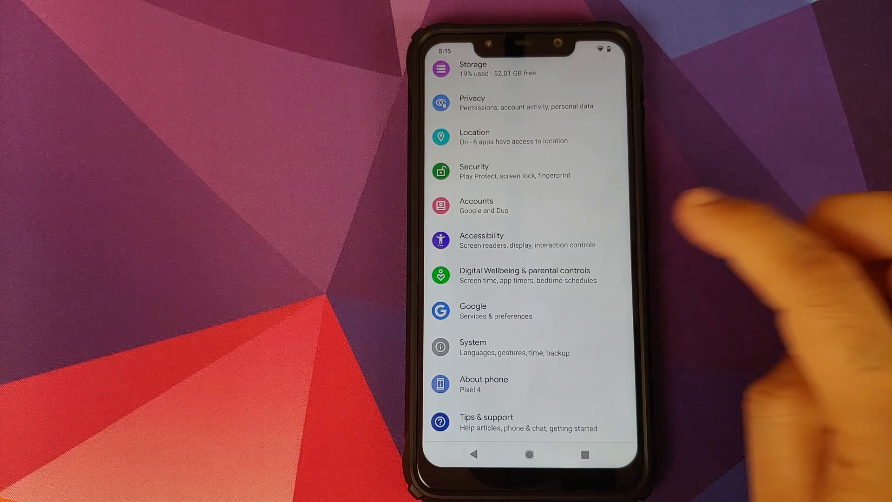
scroll(down, 3)
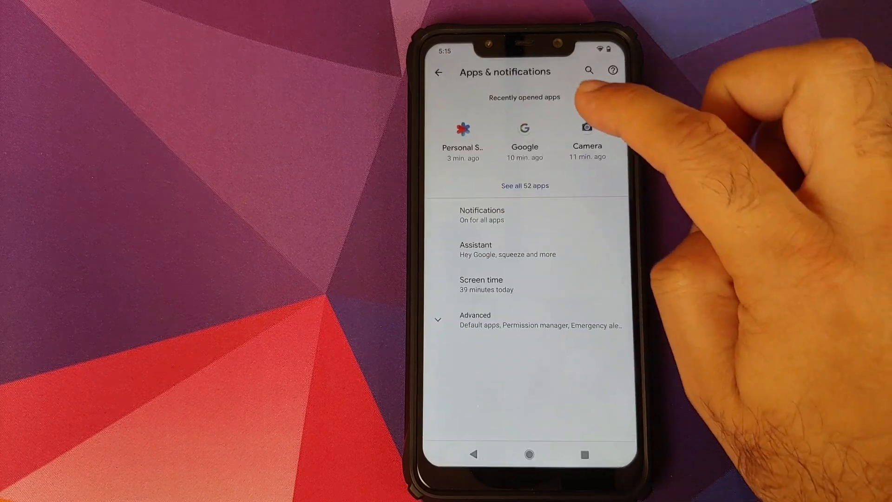
click(461, 134)
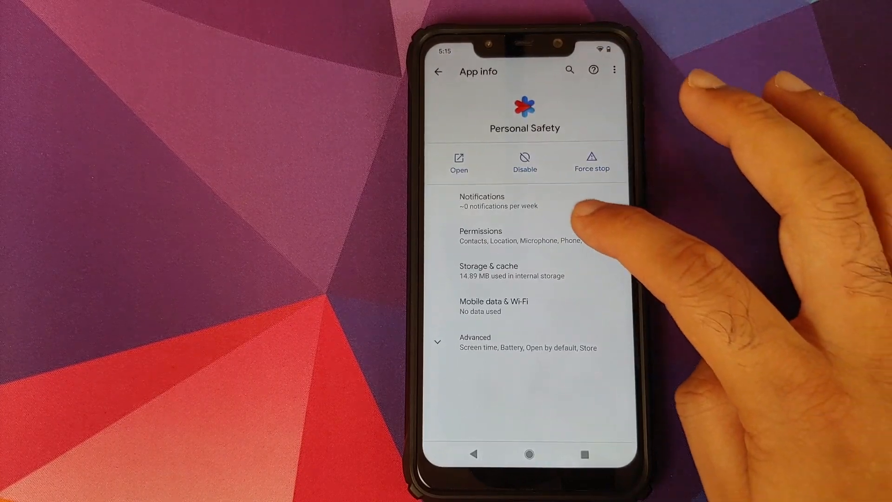
click(480, 235)
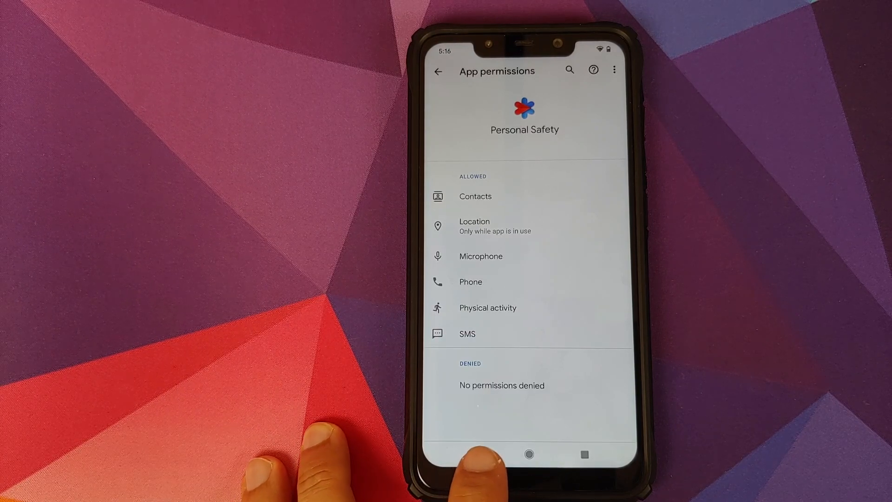
click(528, 454)
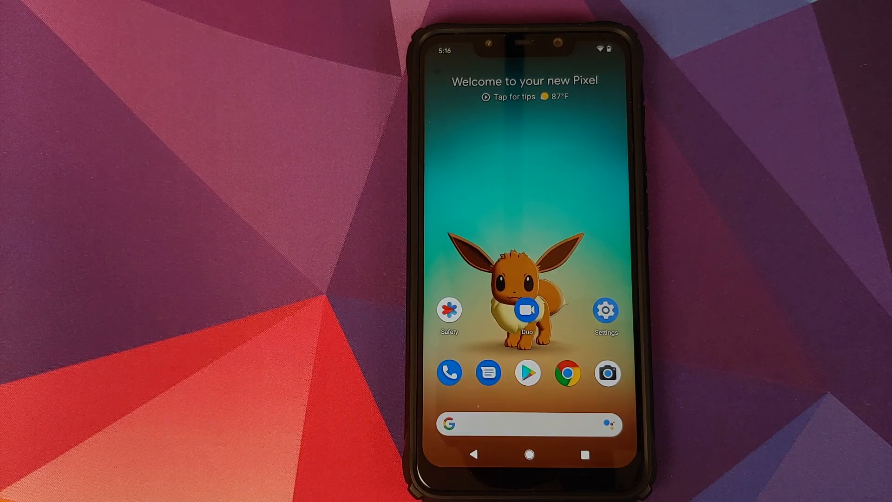
Step: Launch Personal Safety and open the car crash detection Try a demo screen
click(448, 312)
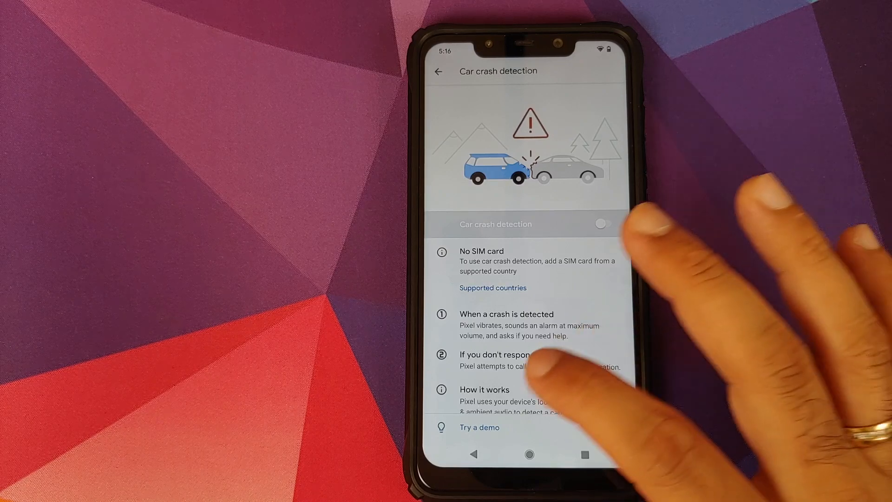
click(478, 427)
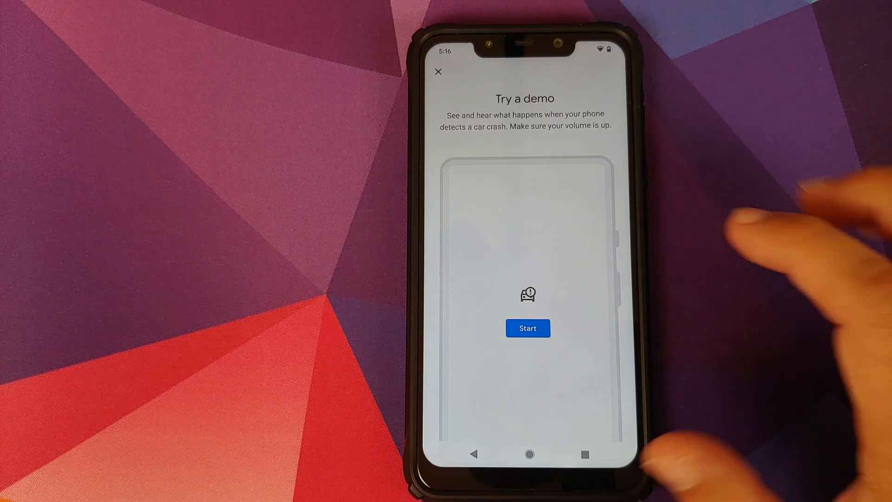
Step: Start the car crash demo, answer I'm OK to the alert, and close it
click(528, 328)
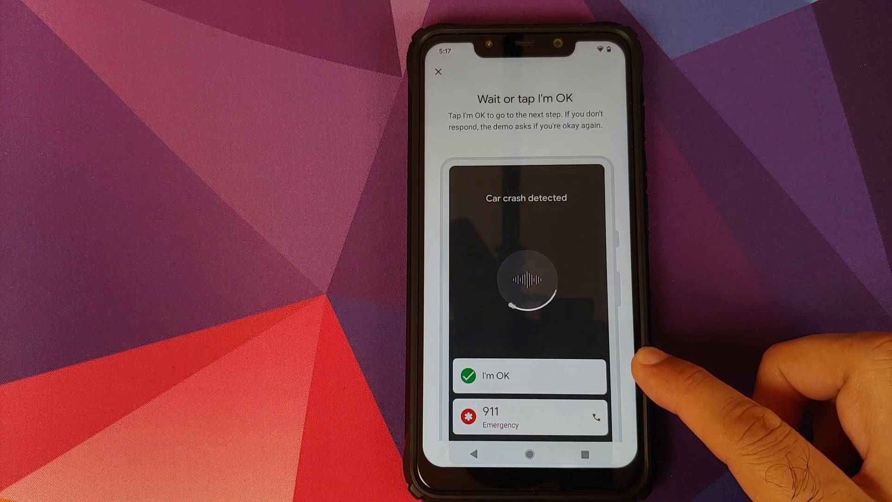
click(528, 376)
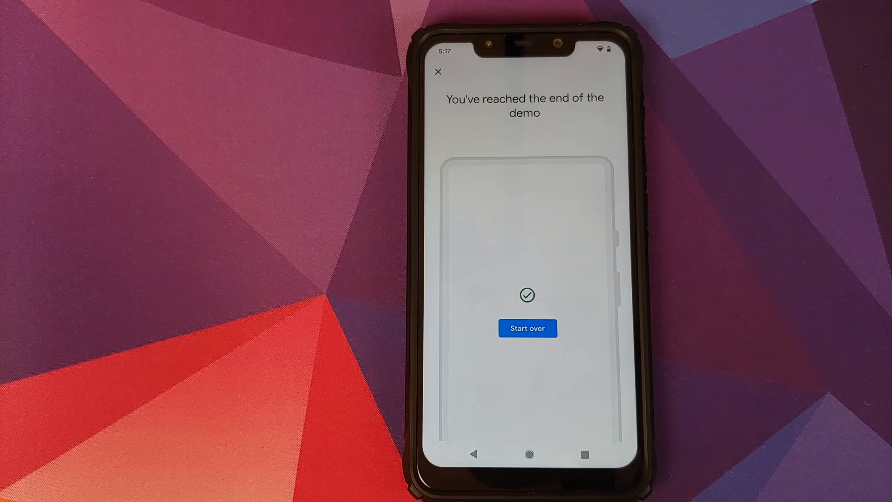
click(437, 73)
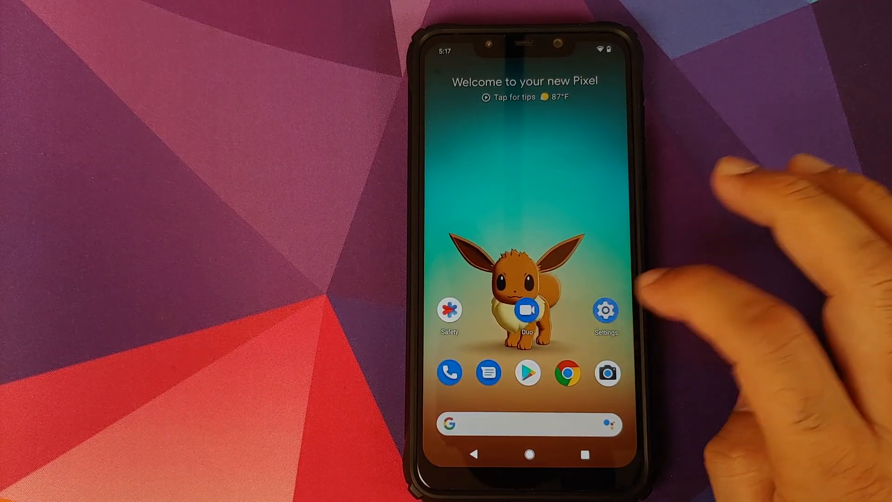
Step: Keep the Dark theme schedule at None in Display settings, then exit Settings
click(606, 309)
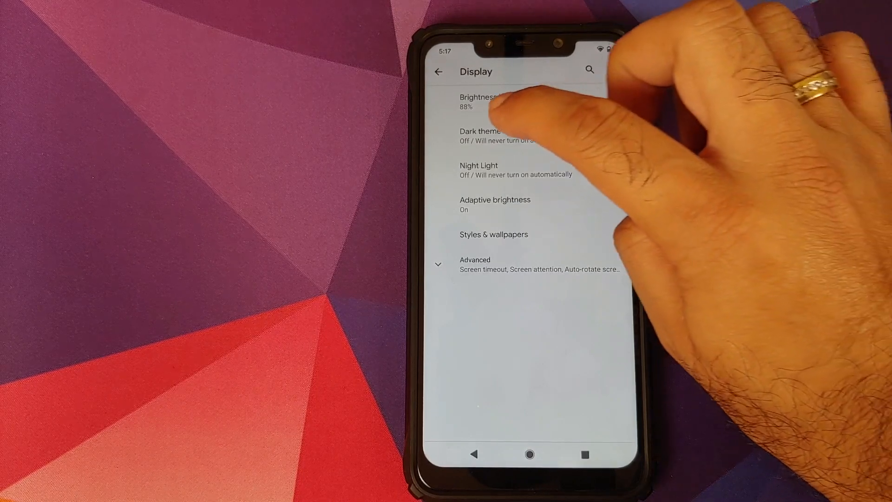
click(479, 135)
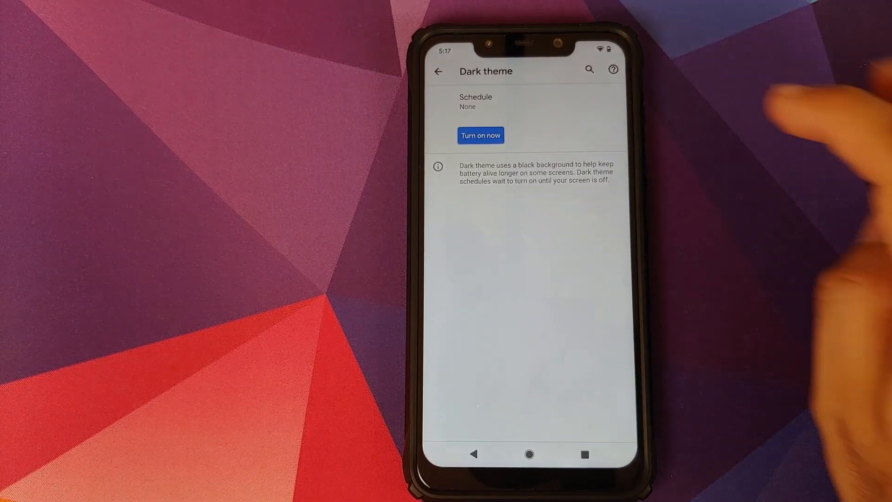
click(476, 101)
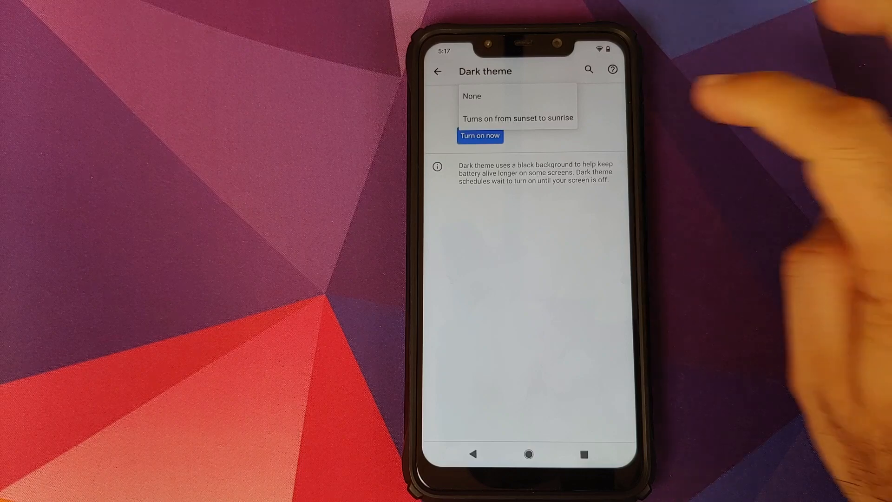
click(516, 118)
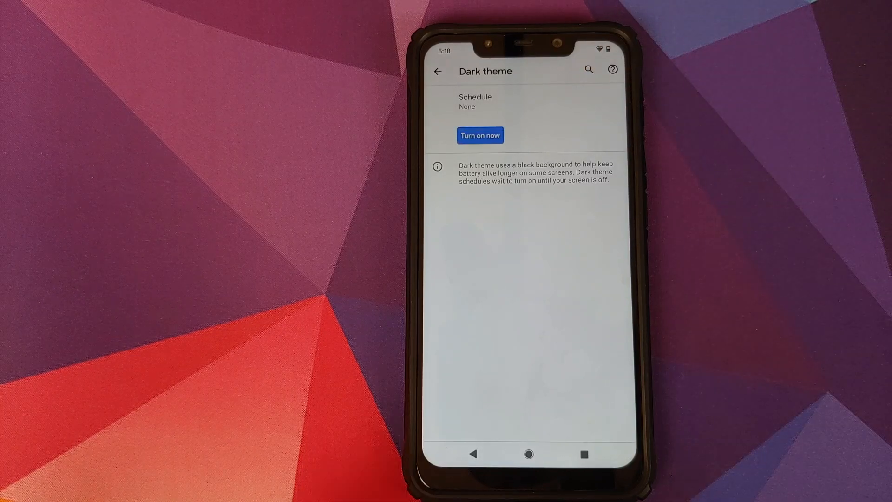
click(525, 453)
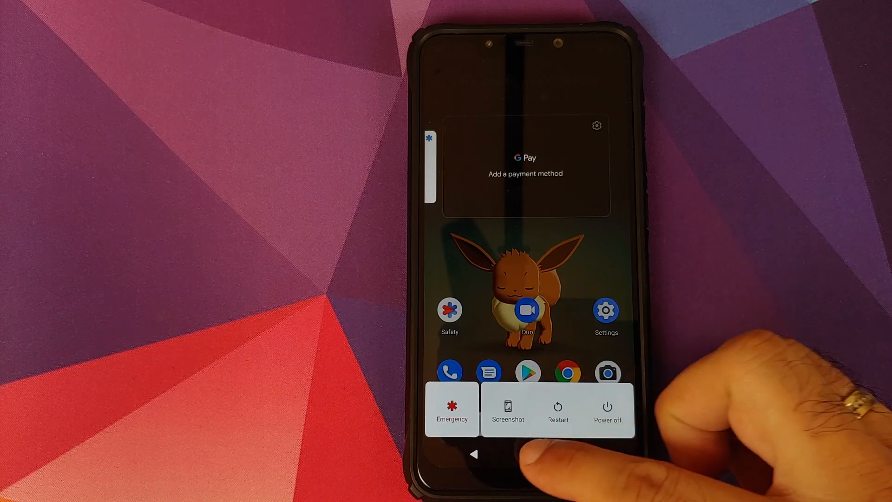
Step: Dismiss the power menu showing Google Pay, Emergency, Screenshot, Restart and Power off
click(476, 454)
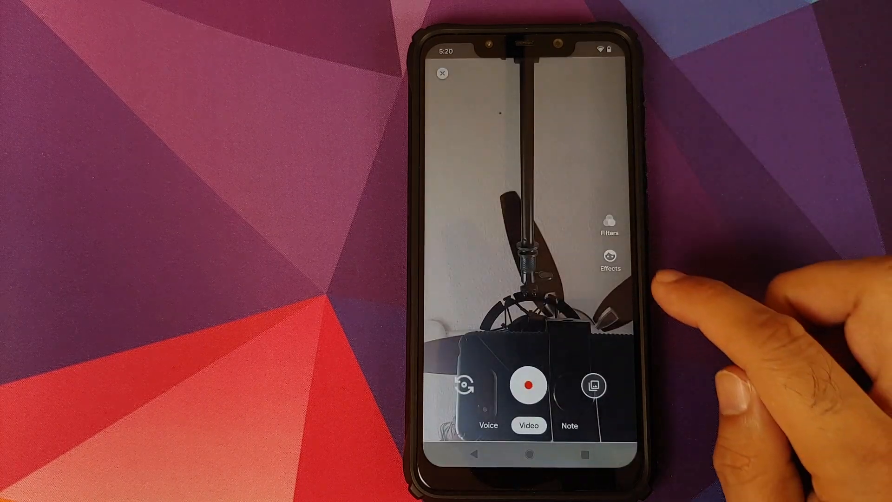
Step: Apply Duo's rotary telephone scene effect, then try another effect from the tray
click(609, 259)
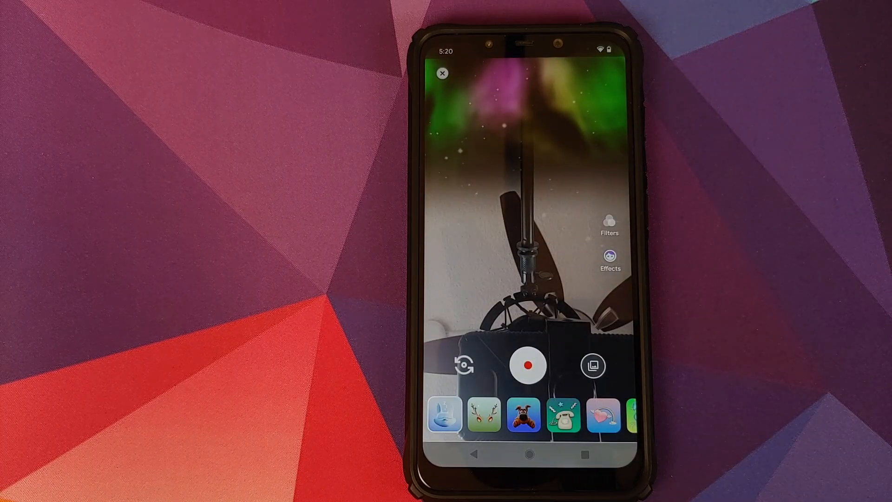
click(562, 414)
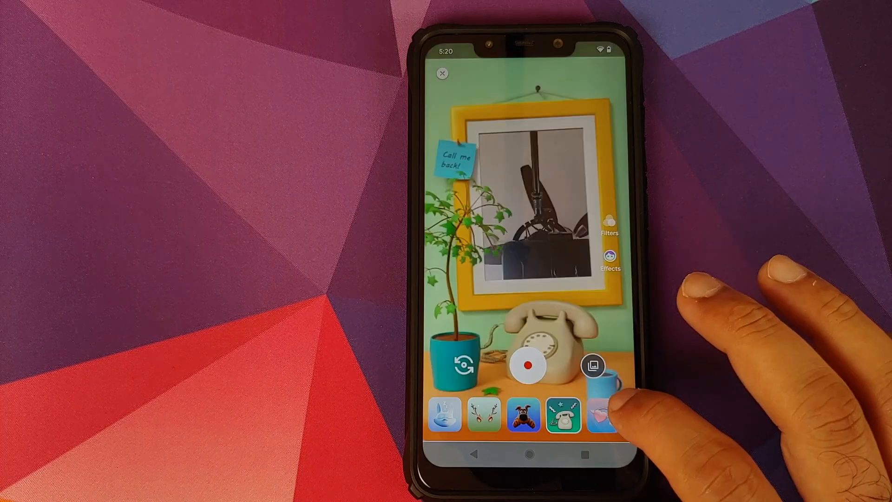
click(521, 414)
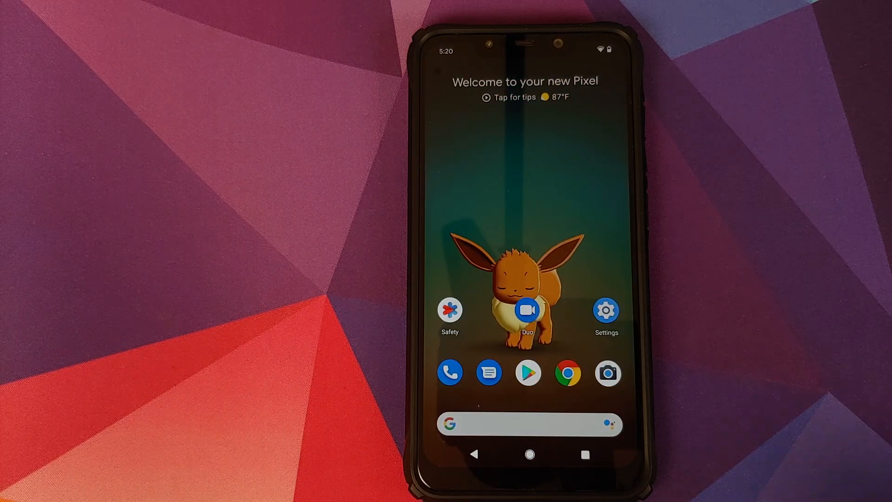
click(488, 372)
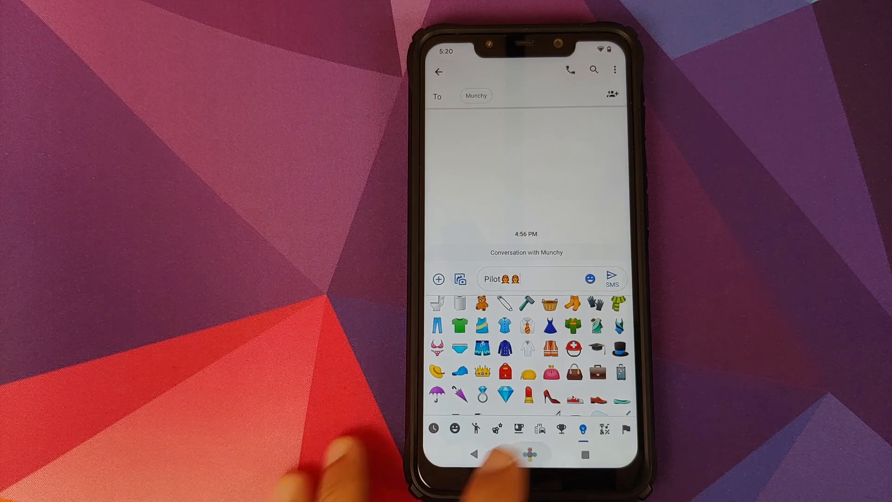
click(529, 453)
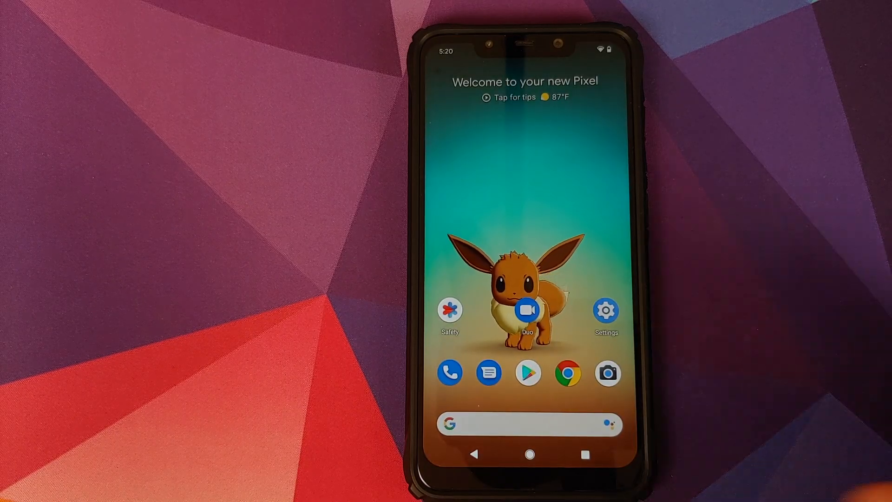
click(606, 313)
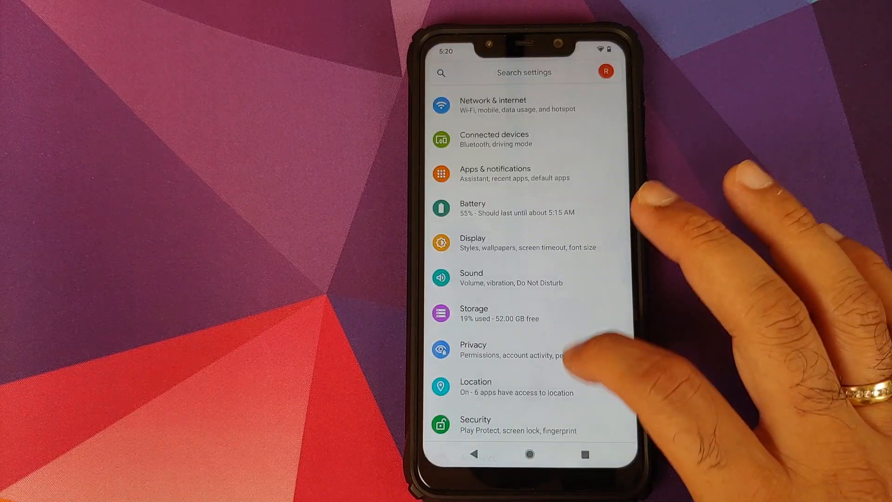
scroll(up, 3)
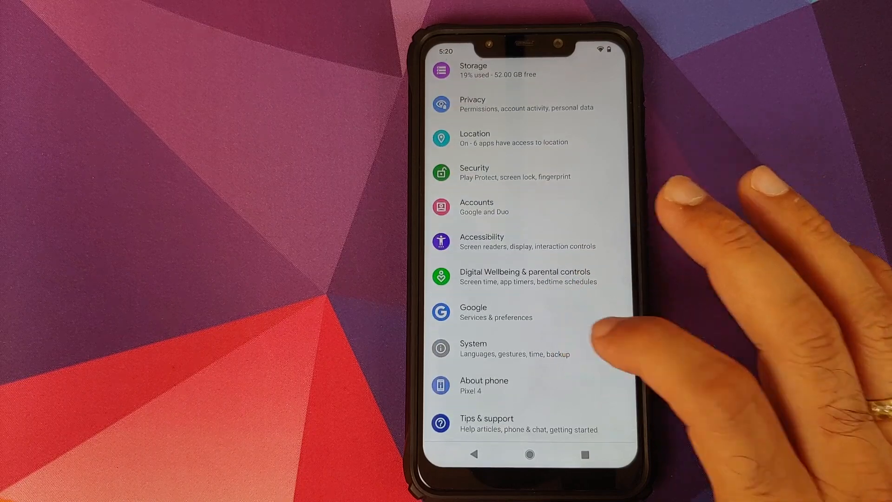
click(473, 348)
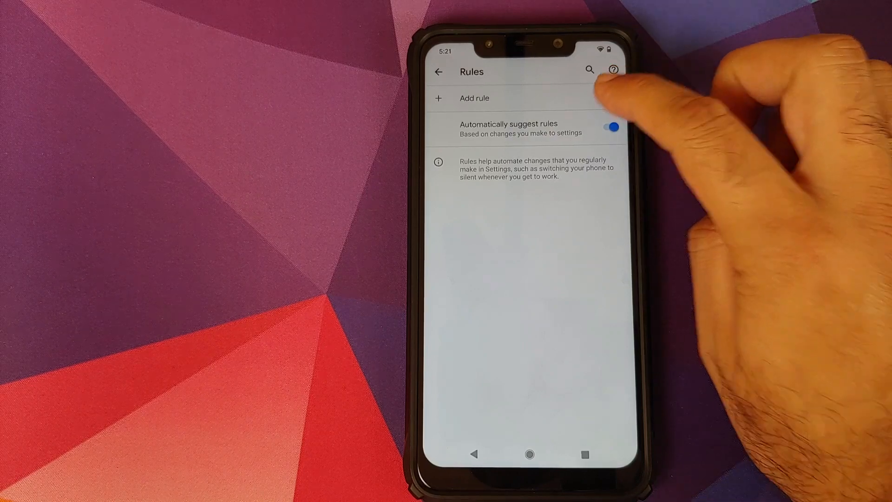
click(473, 98)
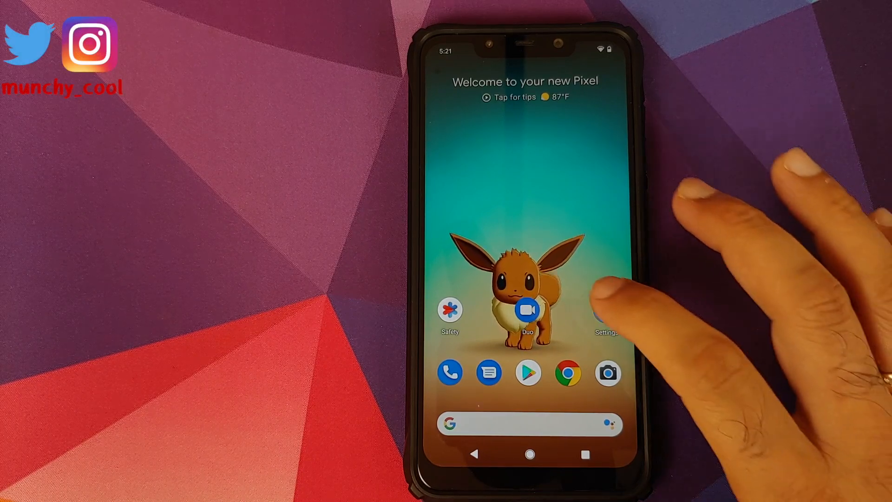
Step: View Live Caption with hide profanity and sound labels on, then exit Settings
click(605, 310)
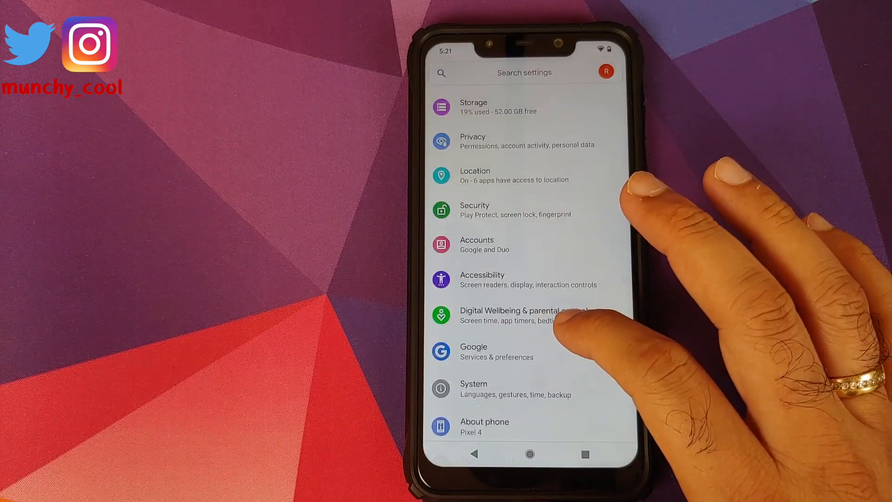
scroll(down, 3)
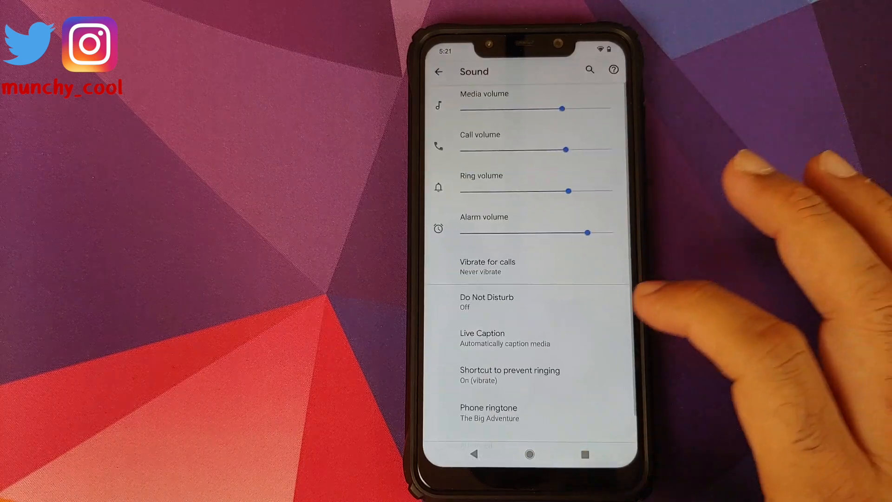
click(504, 338)
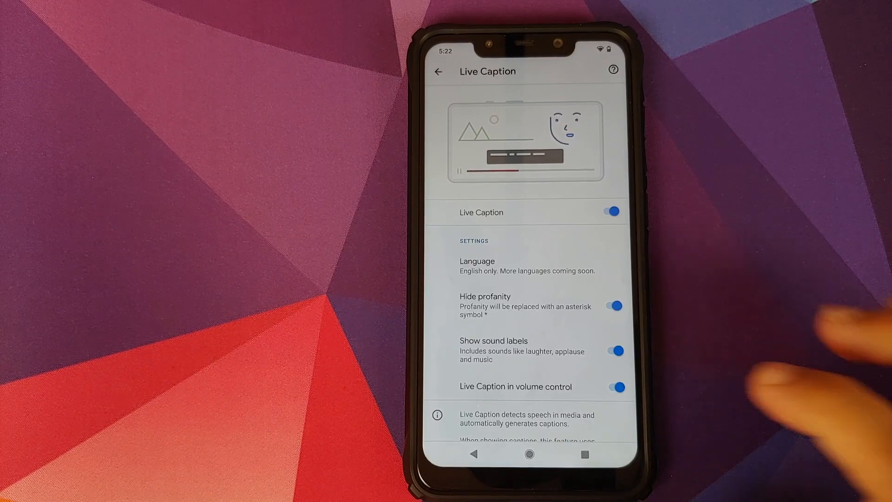
click(529, 453)
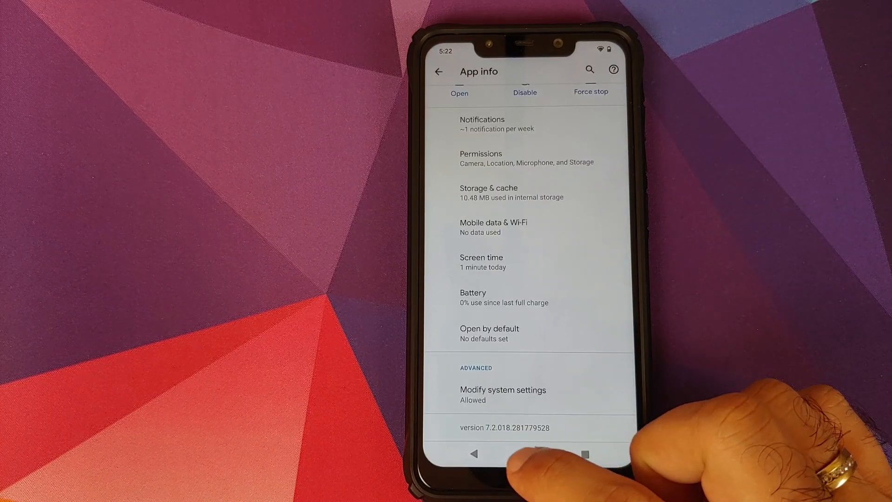
Step: Return home after reading GCam version 7.2.018.281779528 on its app info page
click(529, 454)
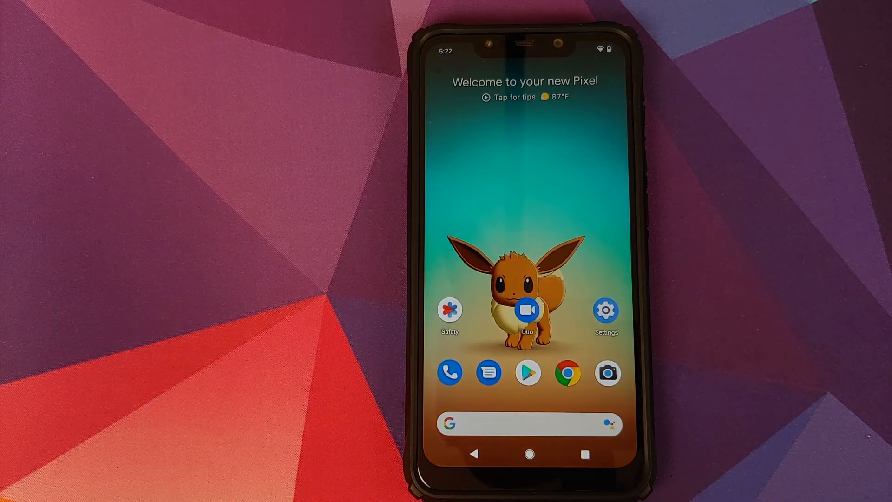